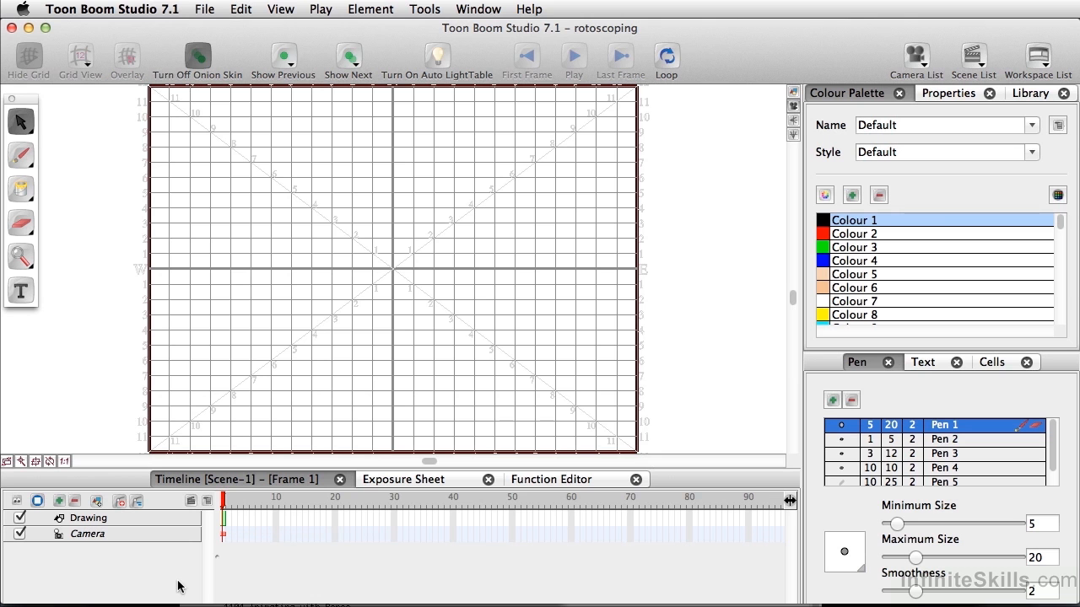
Start File > Import File and select rotoscope_fish.mov in the import_images folder
{"action": "left_click", "coordinate": [204, 9]}
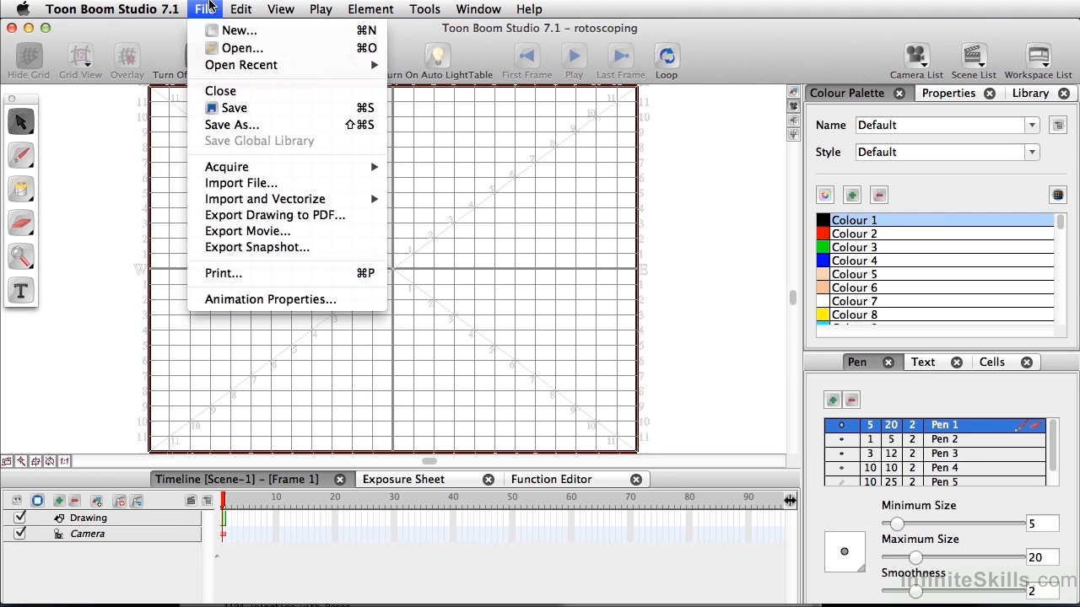
{"action": "mouse_move", "coordinate": [240, 183]}
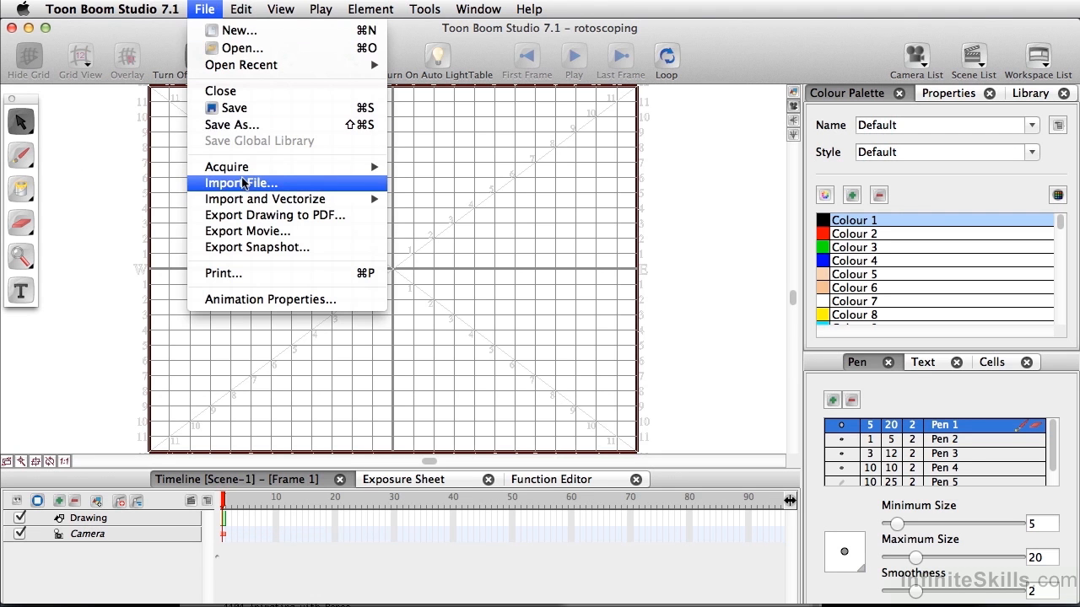
{"action": "left_click", "coordinate": [240, 183]}
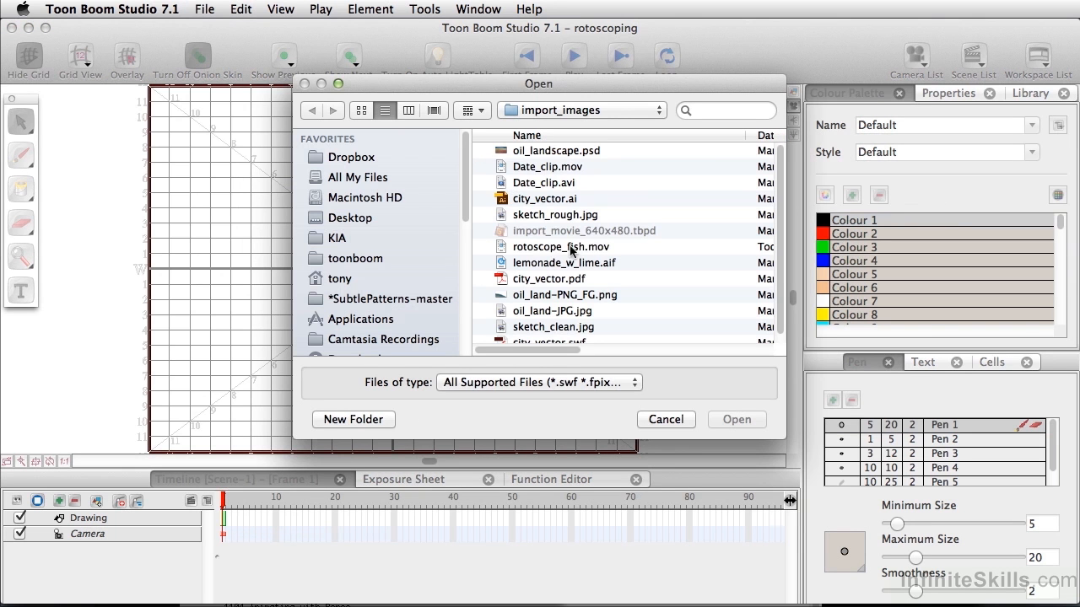
{"action": "left_click", "coordinate": [561, 246]}
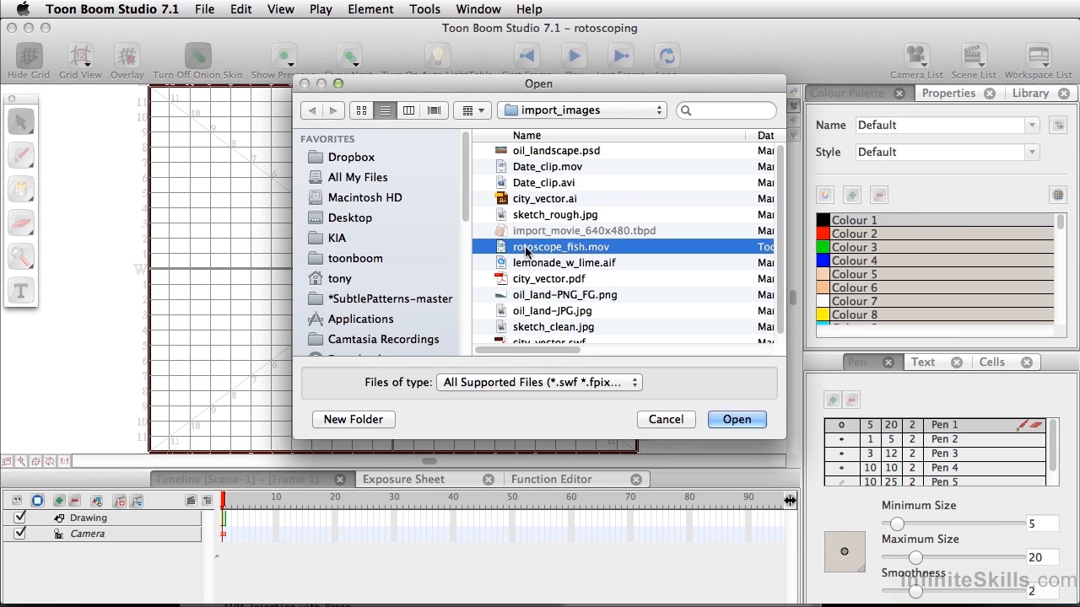
Open rotoscope_fish.mov to reach its import options at 50% opacity
{"action": "left_click", "coordinate": [735, 419]}
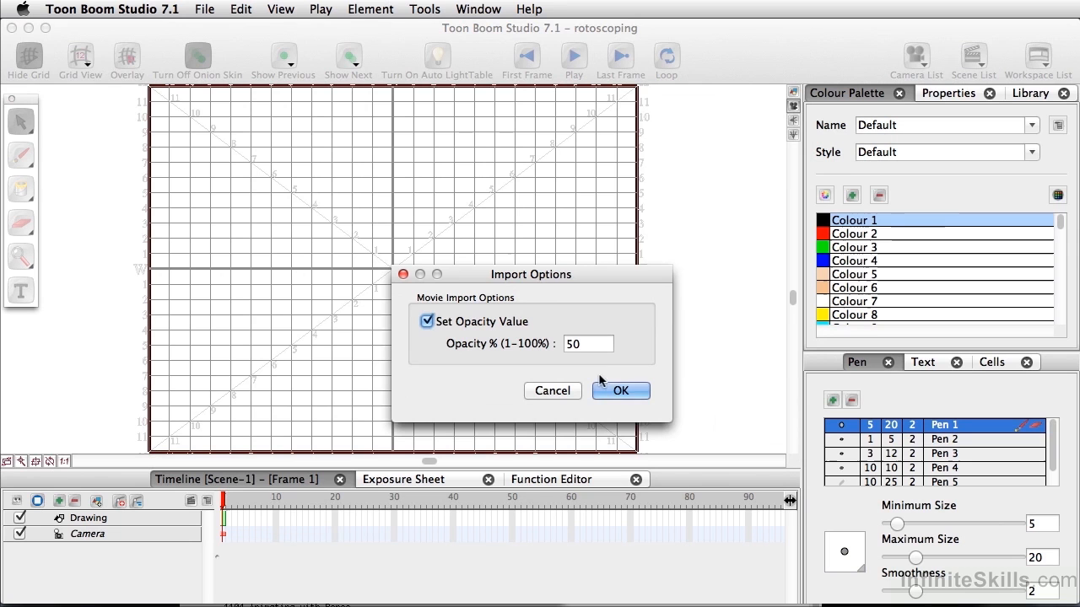
{"action": "mouse_move", "coordinate": [437, 327]}
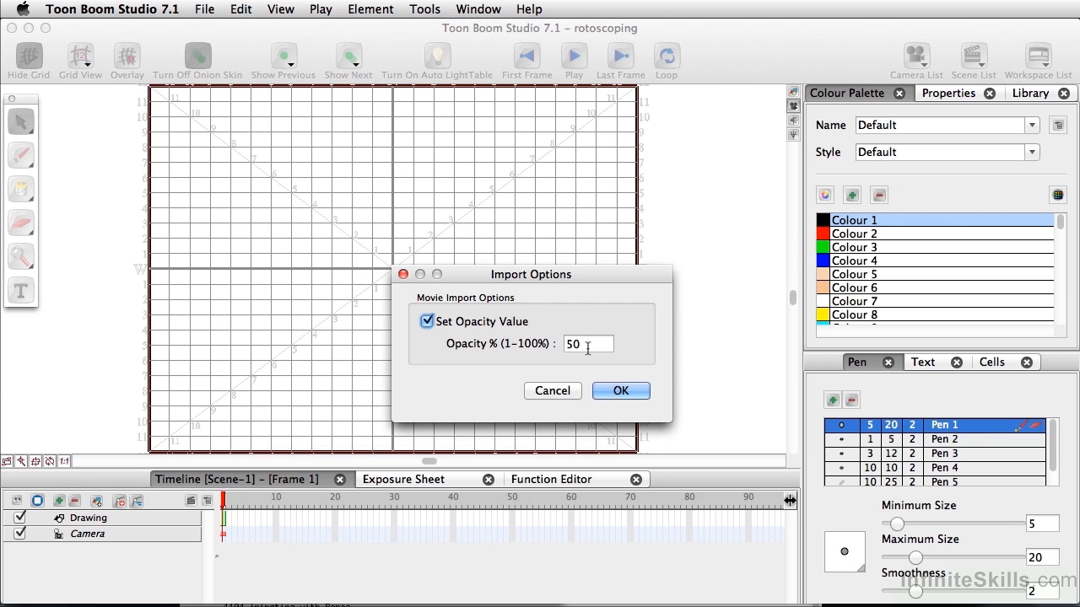
{"action": "mouse_move", "coordinate": [622, 391]}
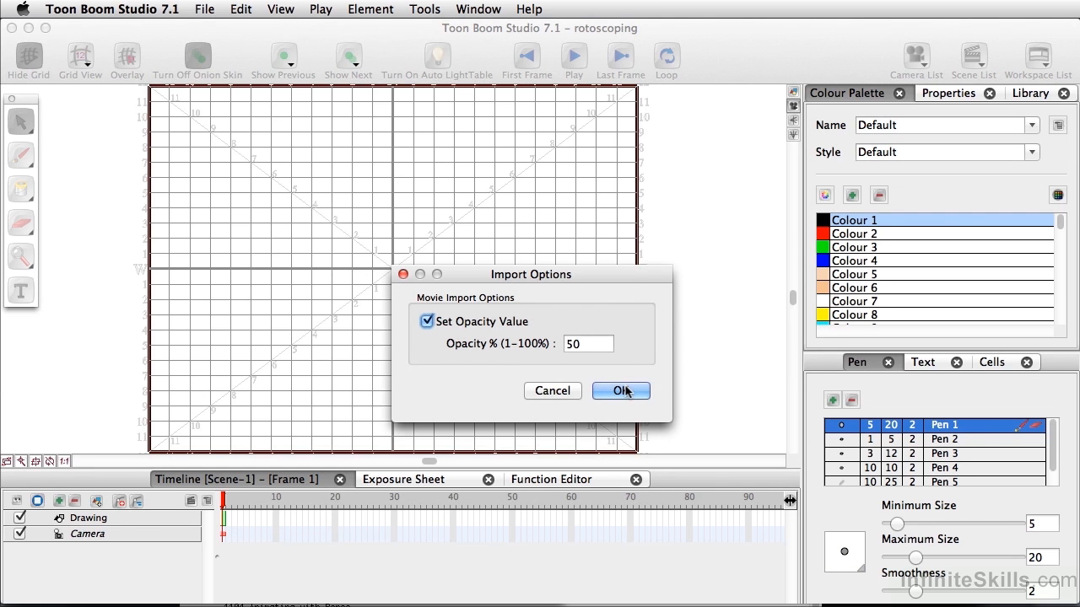
Import the movie at 50% opacity, delete the rotoscope_fish 2 sound layer, and raise Drawing above it
{"action": "left_click", "coordinate": [615, 391]}
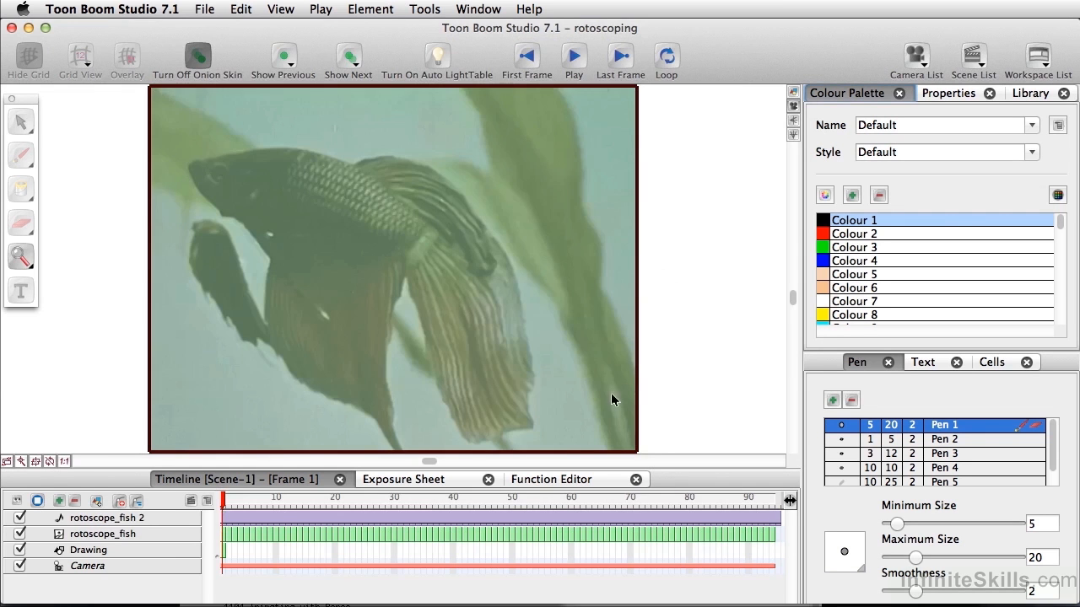
{"action": "mouse_move", "coordinate": [156, 355]}
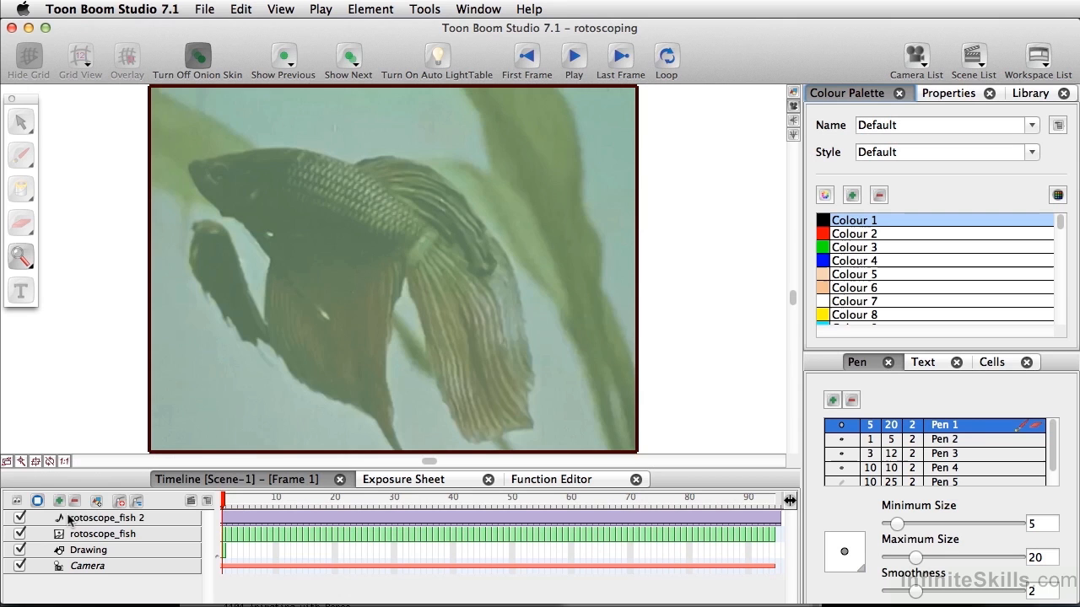
{"action": "left_click", "coordinate": [108, 517]}
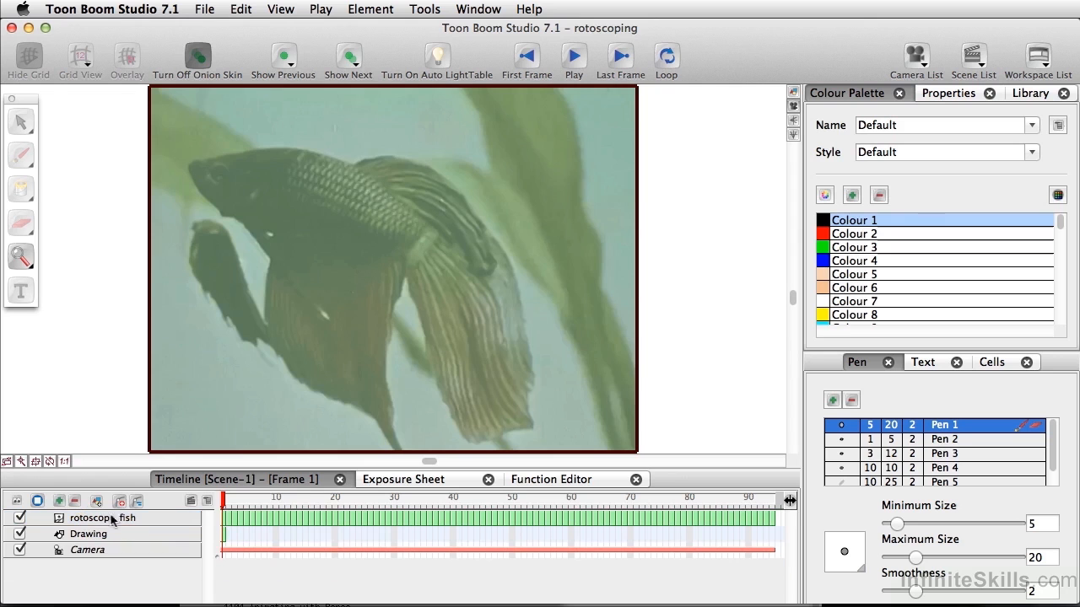
{"action": "left_click", "coordinate": [87, 534]}
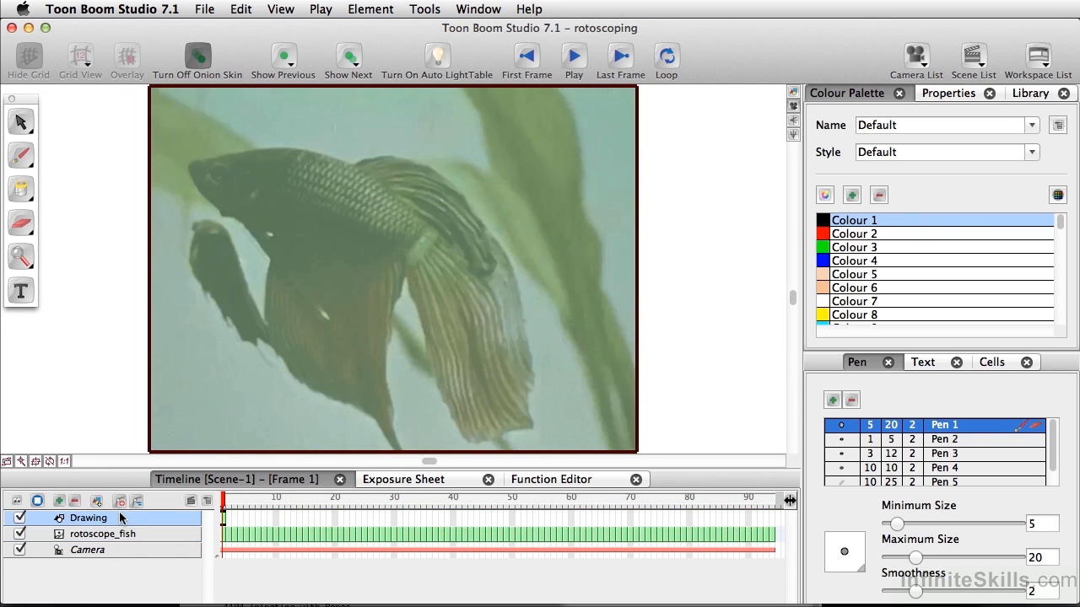
{"action": "mouse_move", "coordinate": [166, 533]}
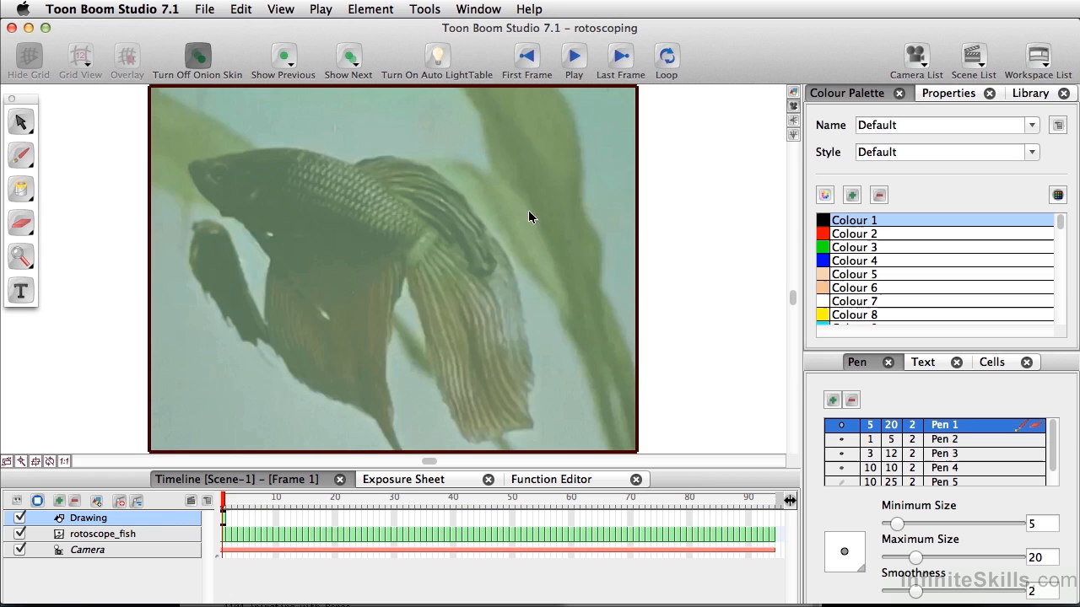
{"action": "mouse_move", "coordinate": [161, 521]}
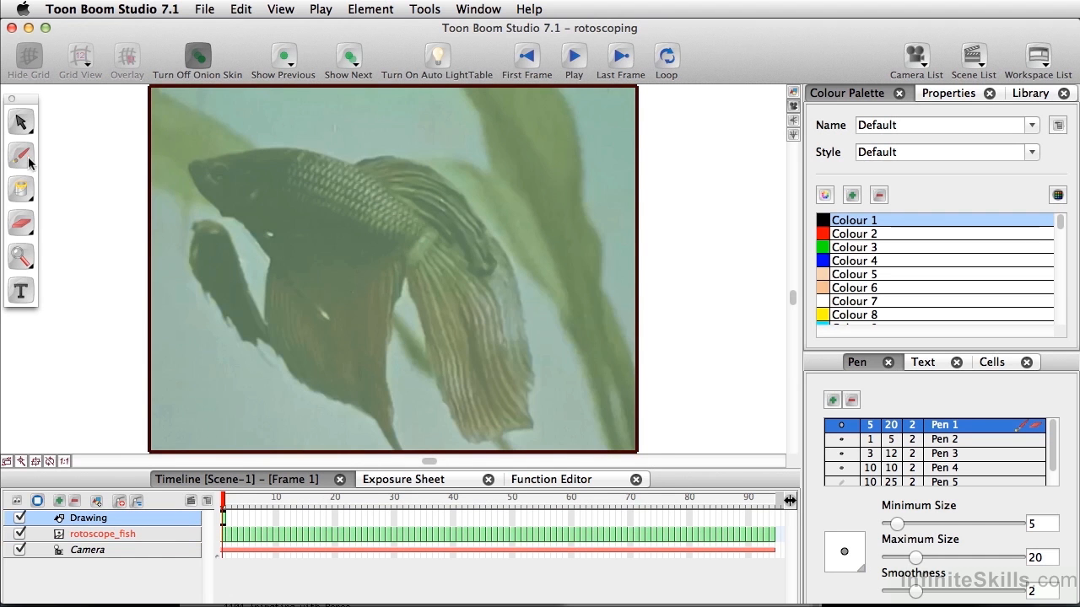
Select the Brush tool and hide the field grid
{"action": "left_click", "coordinate": [28, 55]}
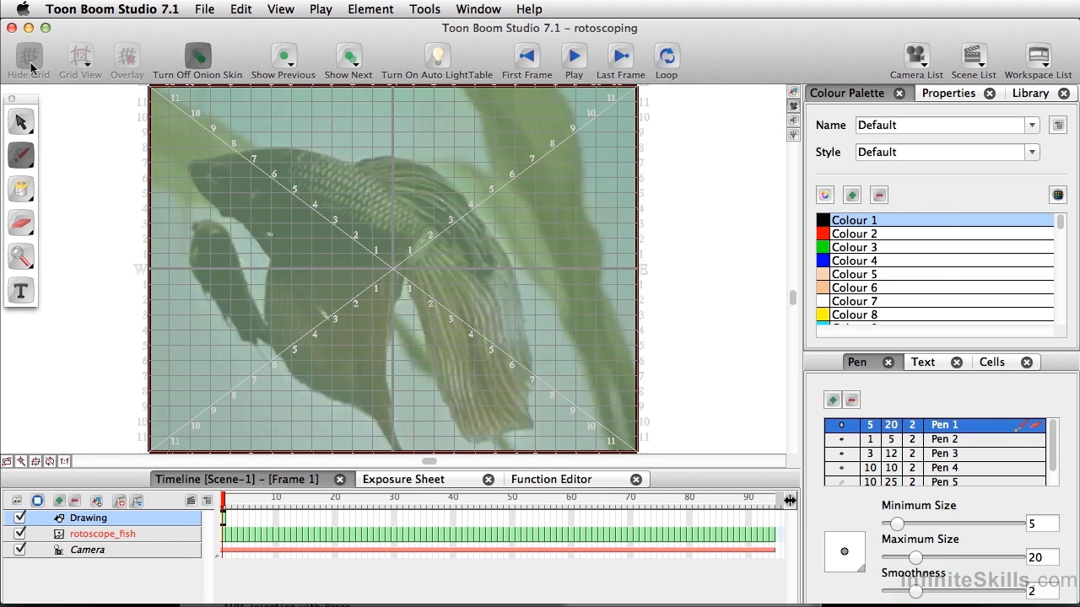
{"action": "left_click", "coordinate": [28, 55]}
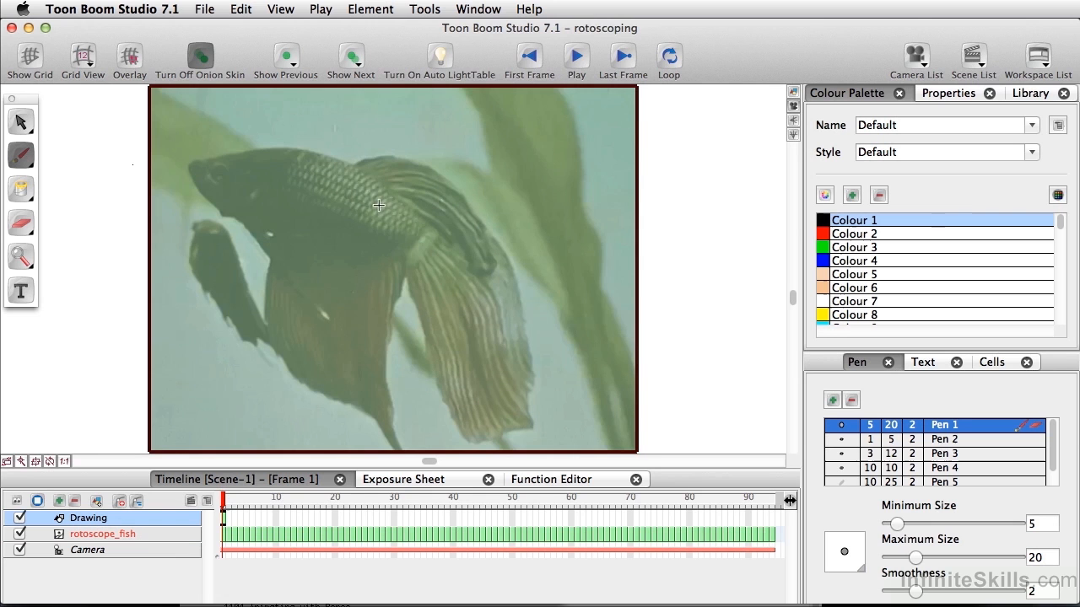
{"action": "mouse_move", "coordinate": [457, 244]}
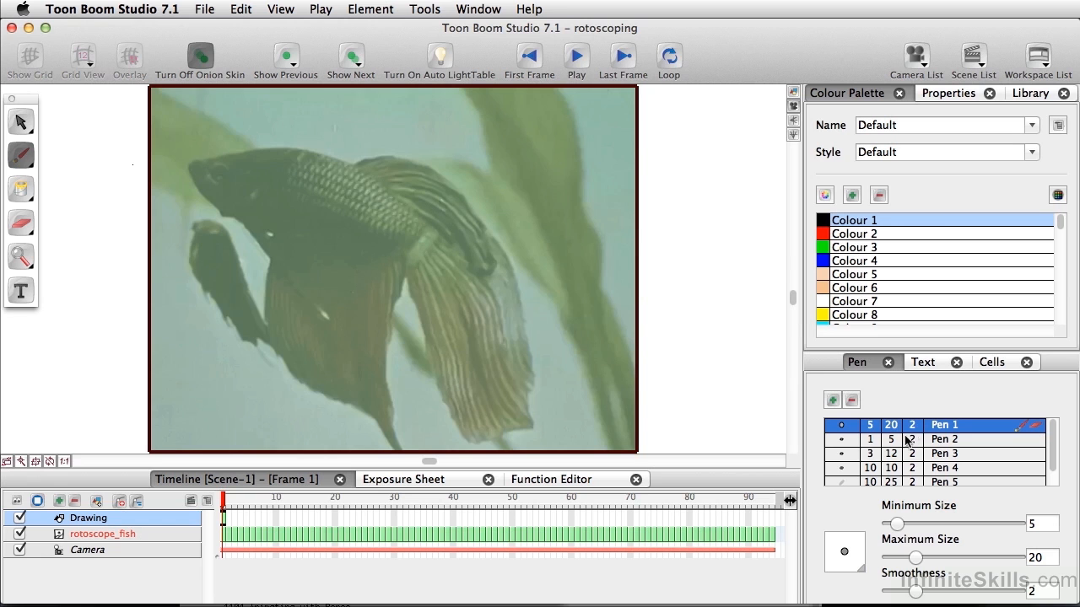
Set brush maximum size to 51 and trace the fish's fins and outline in black
{"action": "left_click_drag", "start_coordinate": [917, 558], "coordinate": [953, 558]}
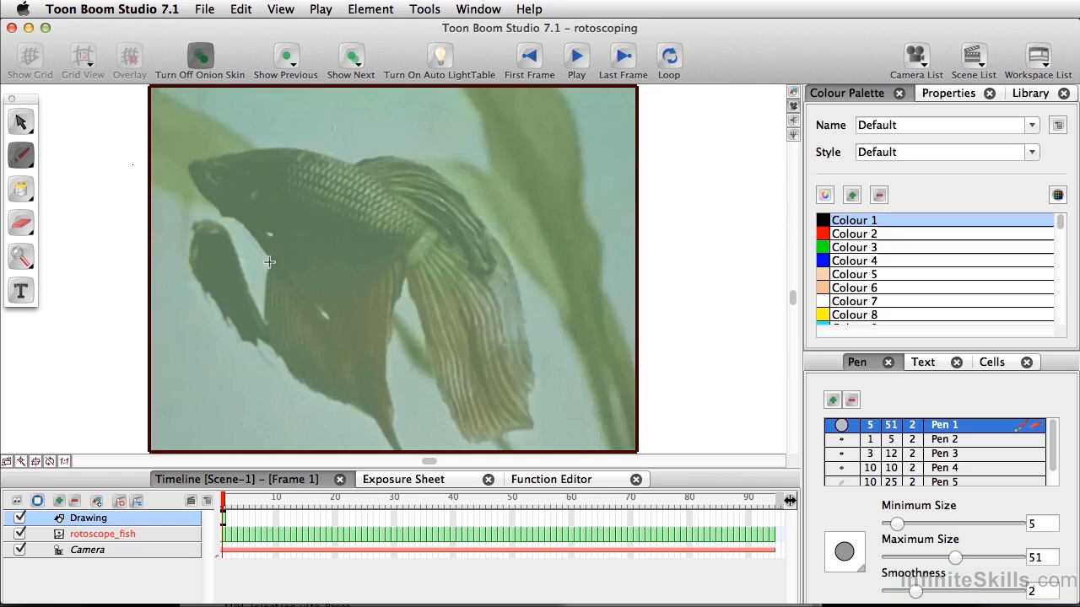
{"action": "left_click_drag", "start_coordinate": [270, 262], "coordinate": [323, 385]}
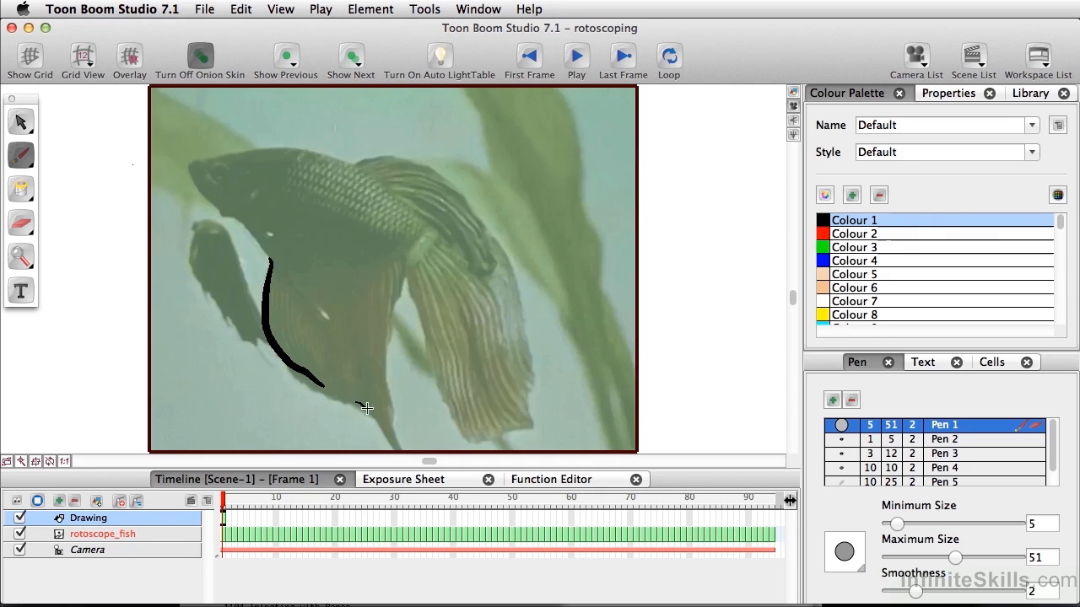
{"action": "left_click_drag", "start_coordinate": [405, 275], "coordinate": [405, 438]}
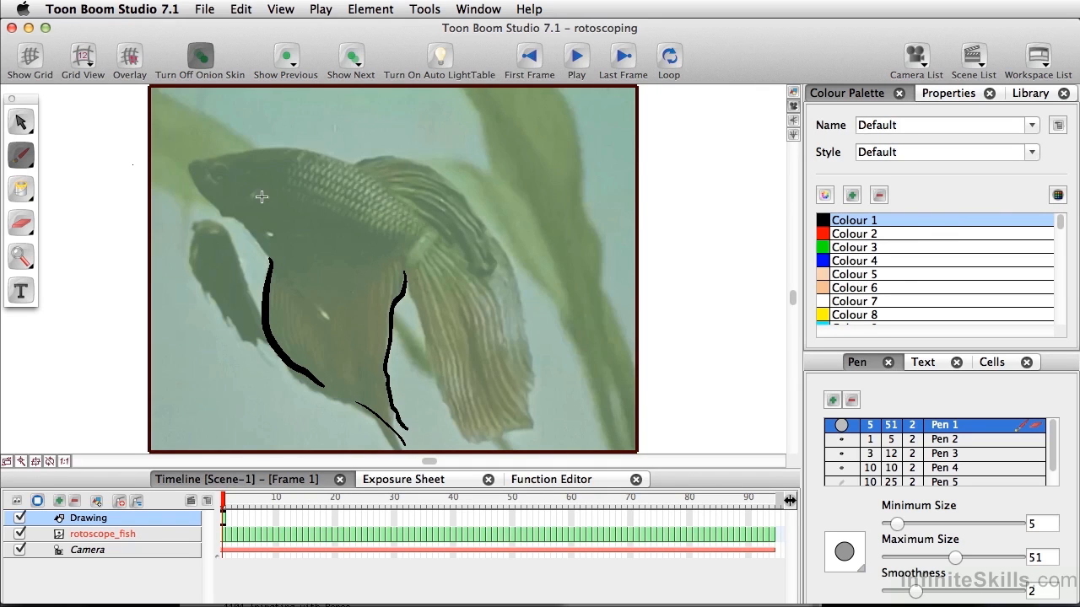
{"action": "left_click_drag", "start_coordinate": [189, 165], "coordinate": [287, 270]}
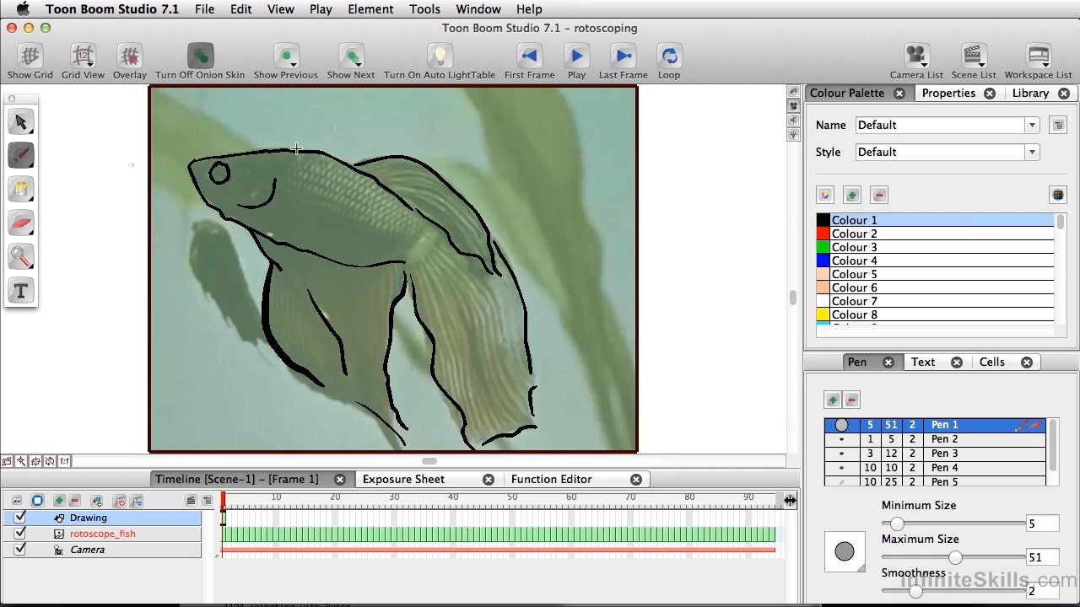
{"action": "mouse_move", "coordinate": [208, 443]}
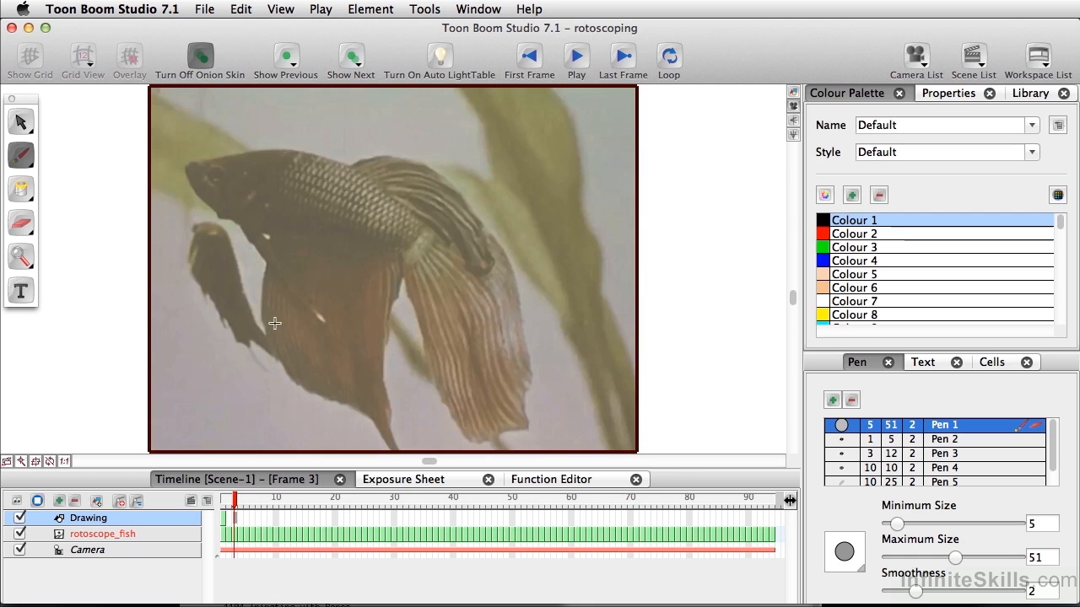
Uncheck the rotoscope_fish layer's visibility so only the black outline shows
{"action": "left_click", "coordinate": [286, 55]}
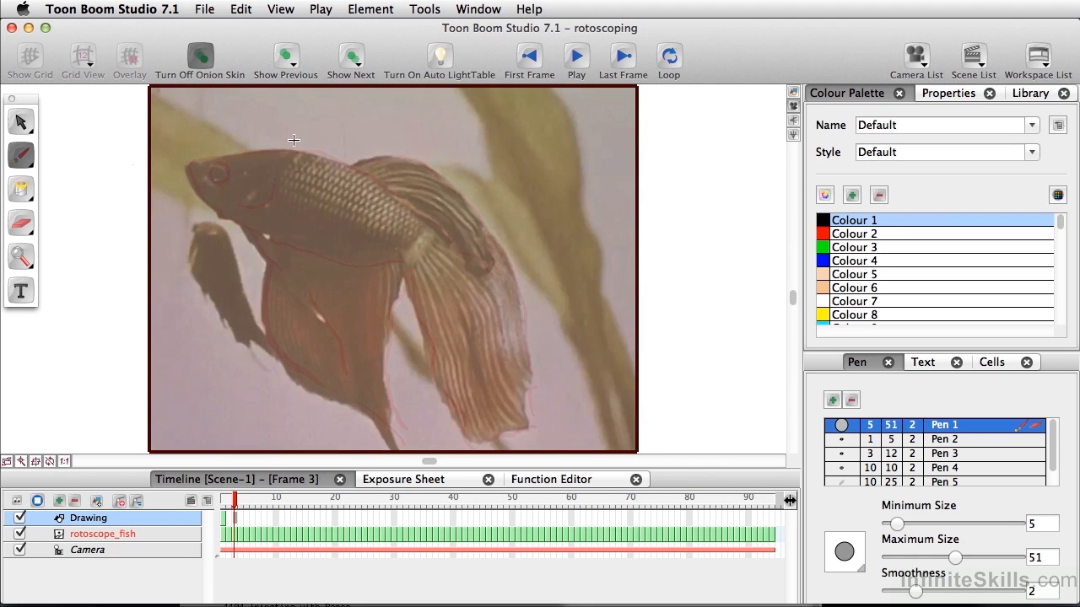
{"action": "mouse_move", "coordinate": [245, 255]}
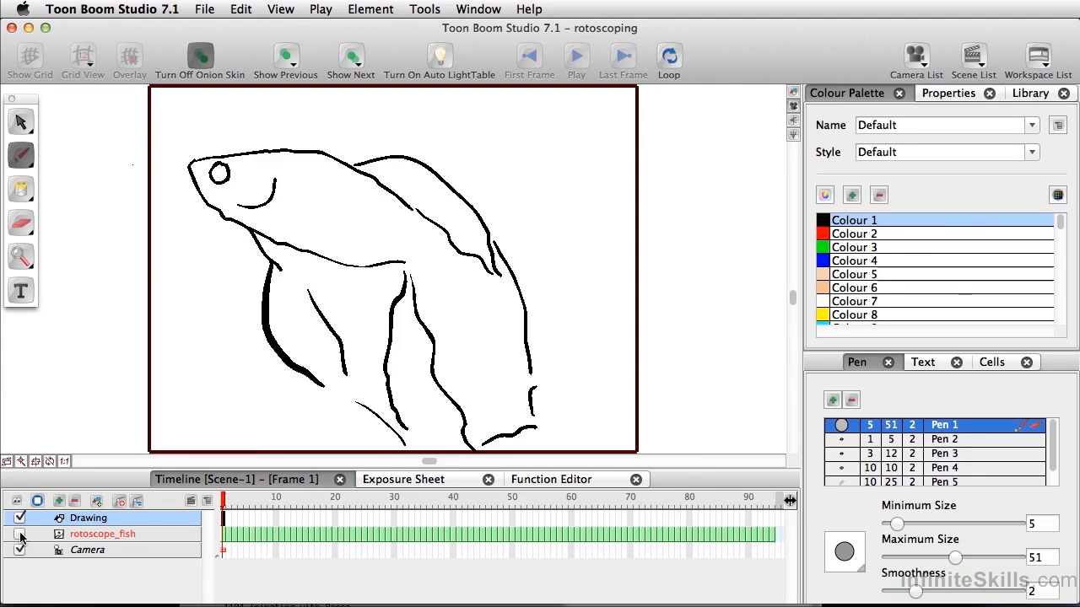
{"action": "left_click", "coordinate": [20, 534]}
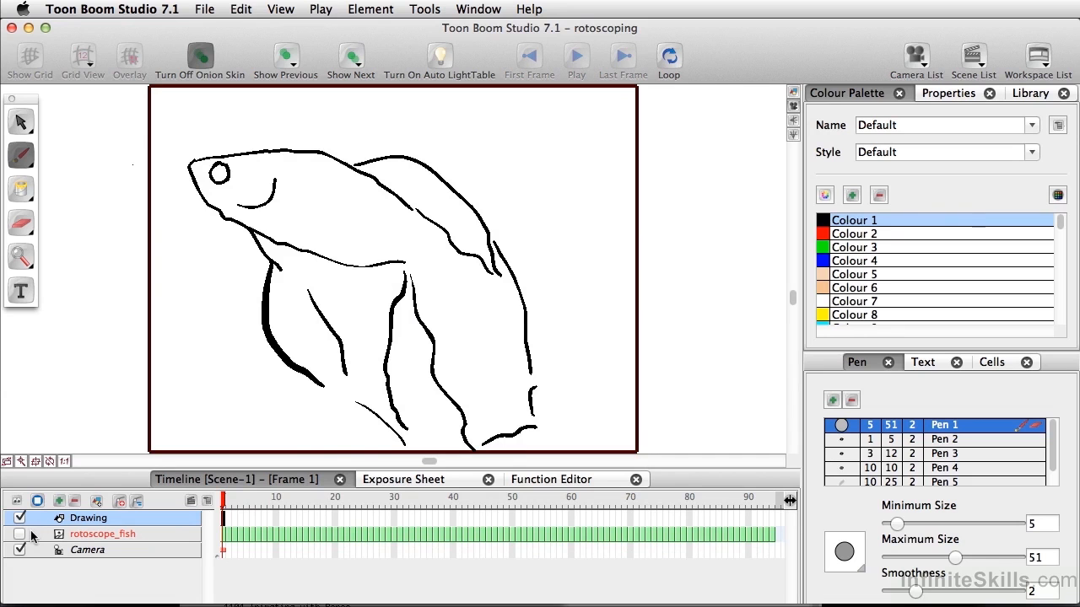